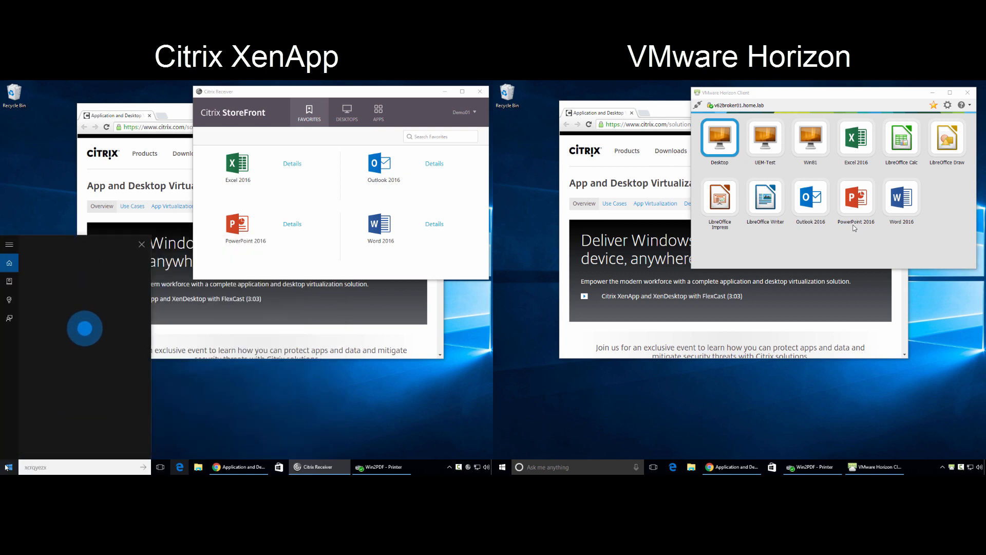
Launch PowerPoint 2016 via Cortana voice search on Citrix and the published app icon in Horizon.
text(open PowerPoint)
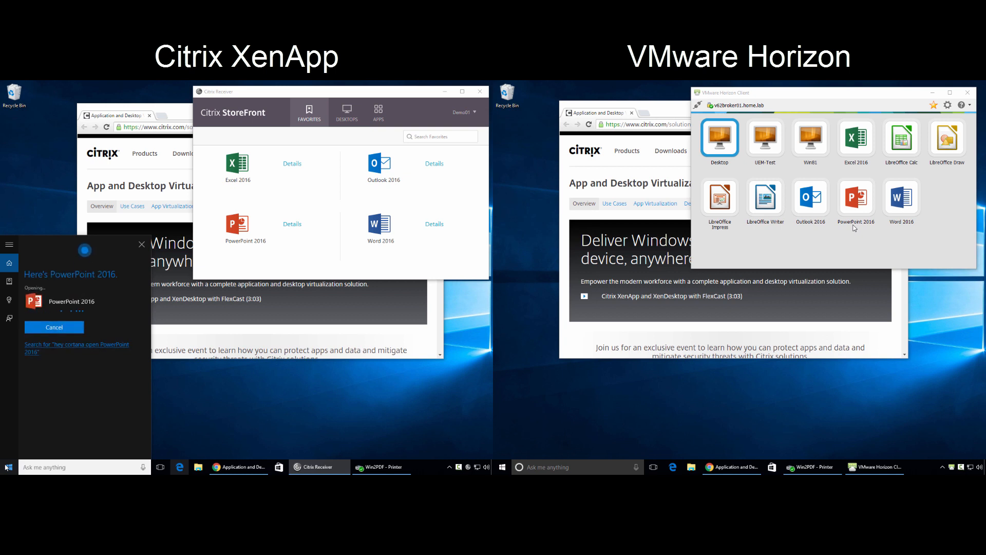
click(856, 201)
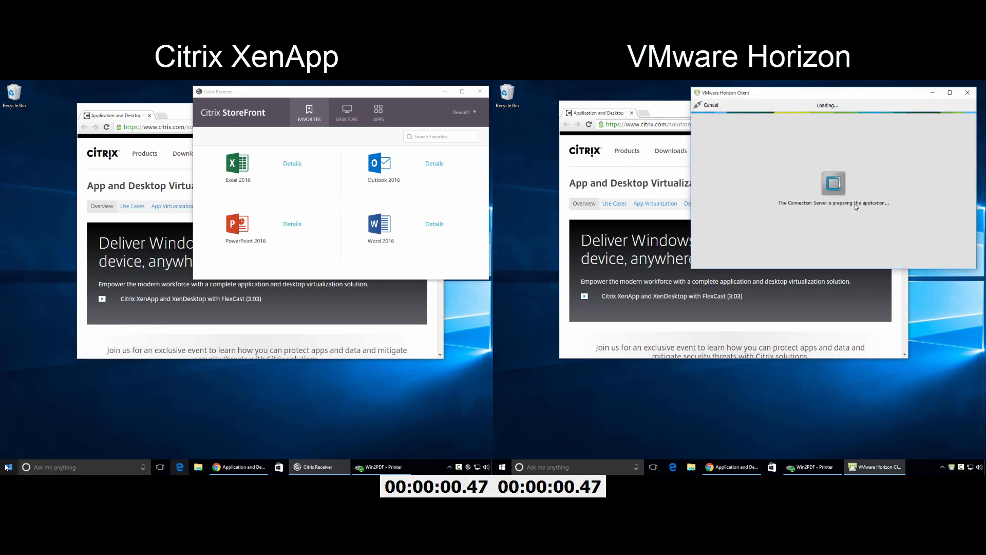
Load the recent 'Citrix AppDisk Intro and Deep Dive' presentation and show its File Info page.
click(237, 226)
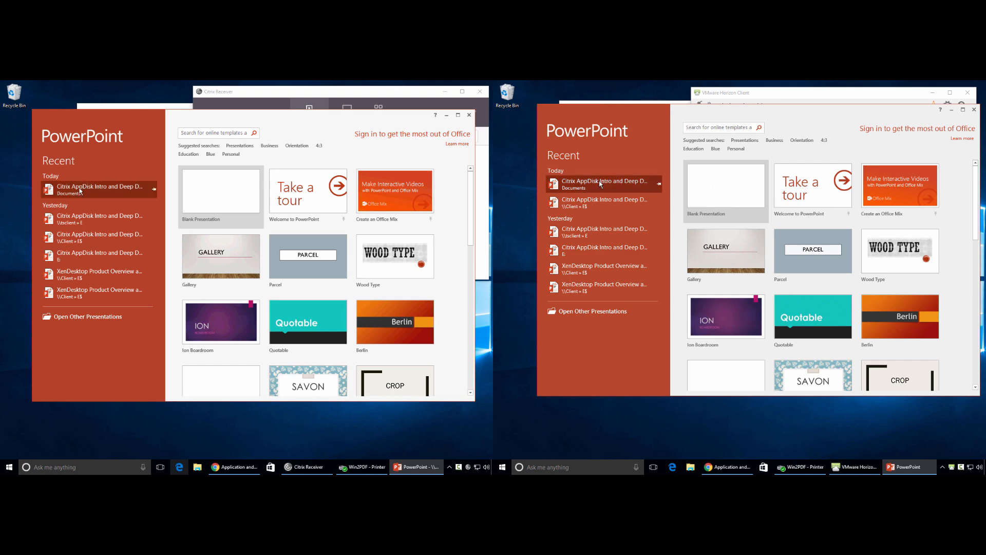
click(95, 189)
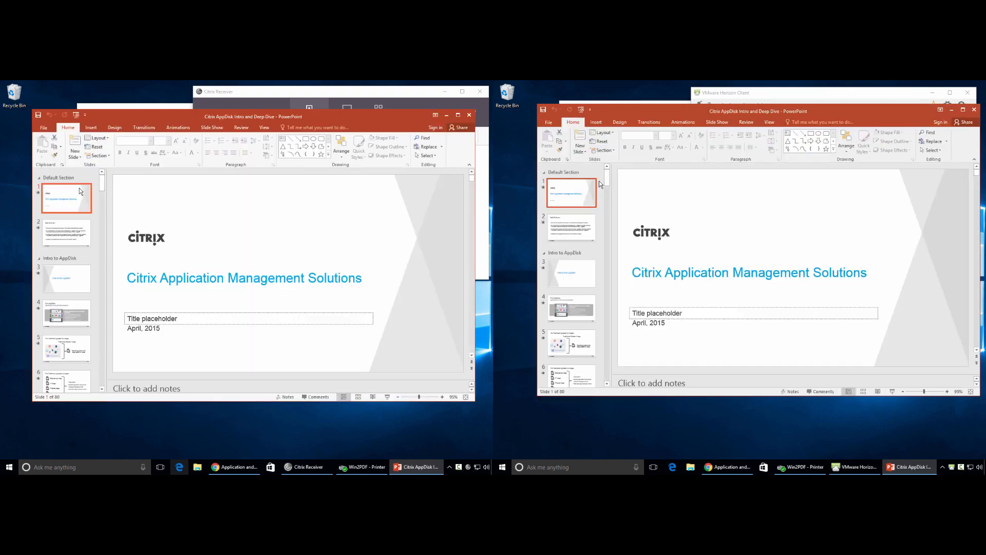
click(43, 128)
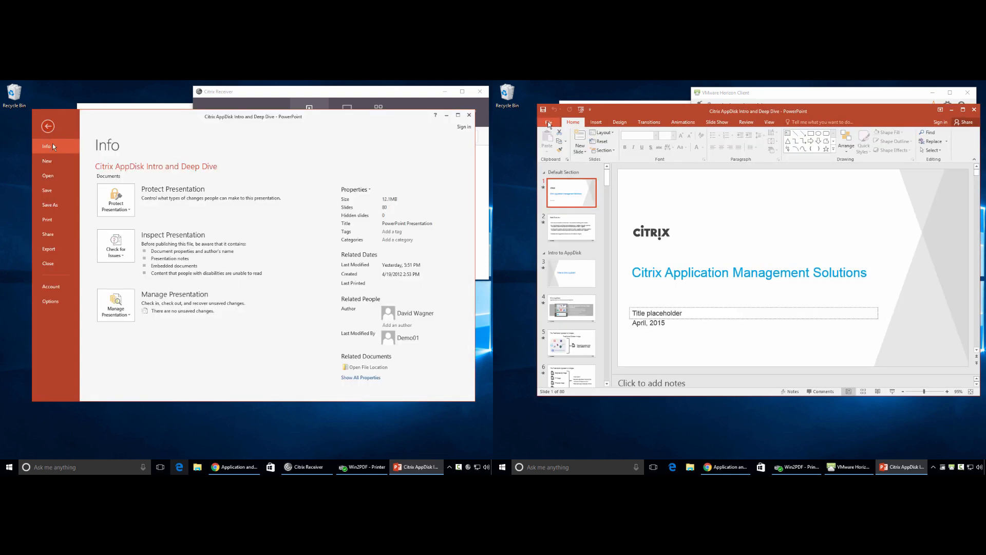
Print the presentation to the Win2PDF printer.
click(47, 219)
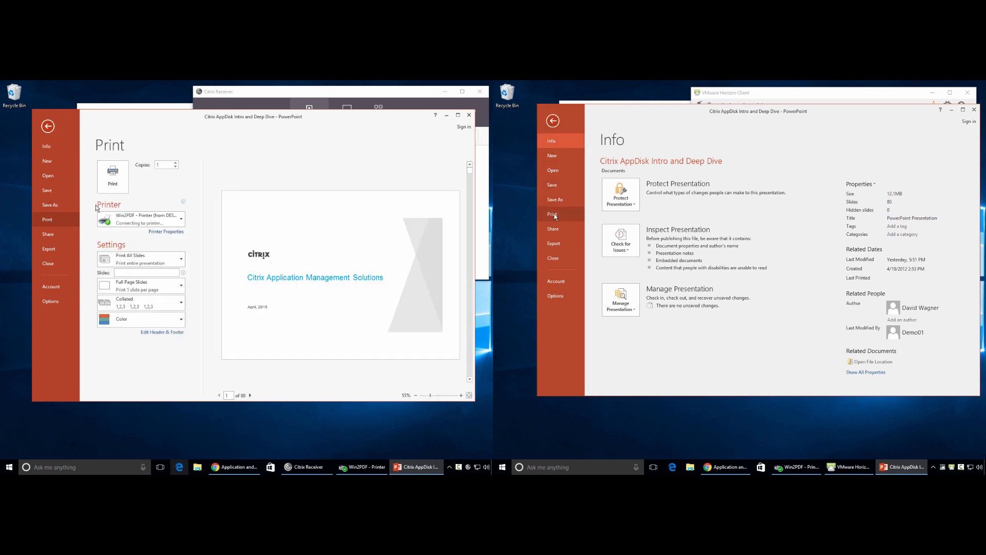
click(553, 214)
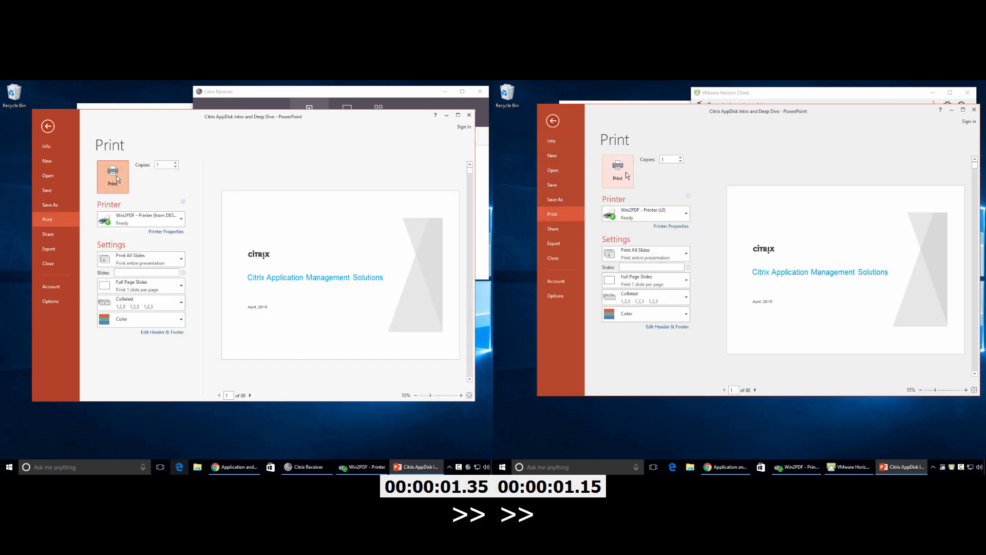
click(113, 176)
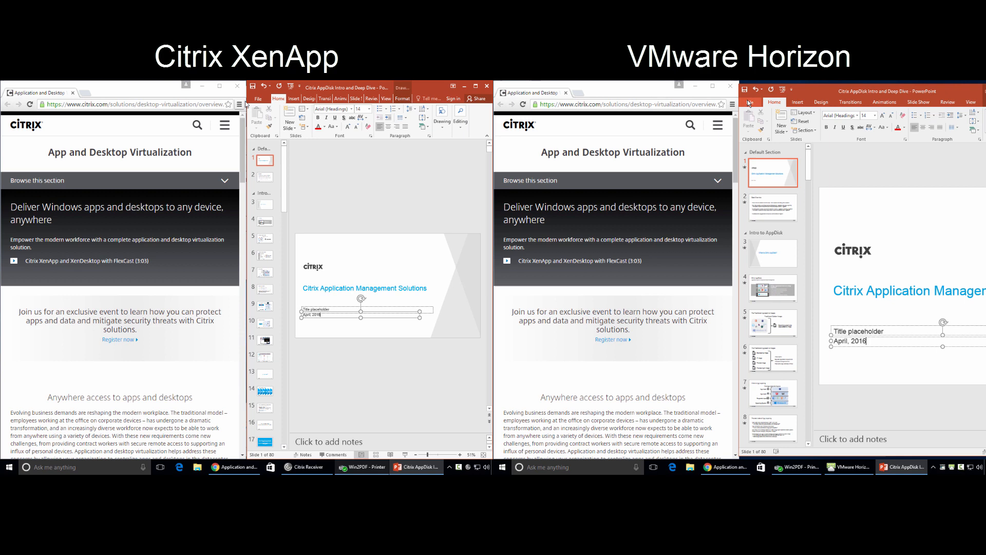
Start a Save As for the presentation and browse for a save location.
click(259, 99)
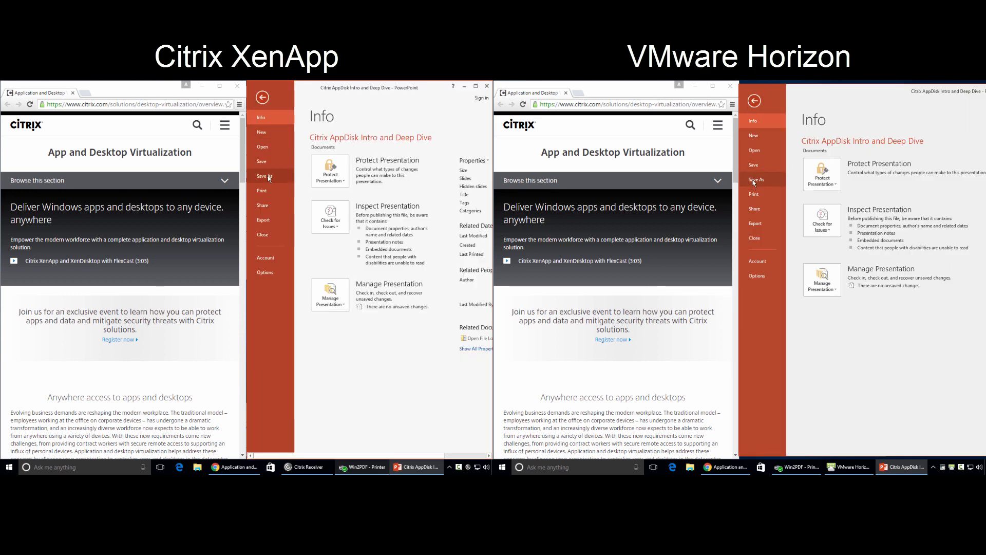
click(264, 176)
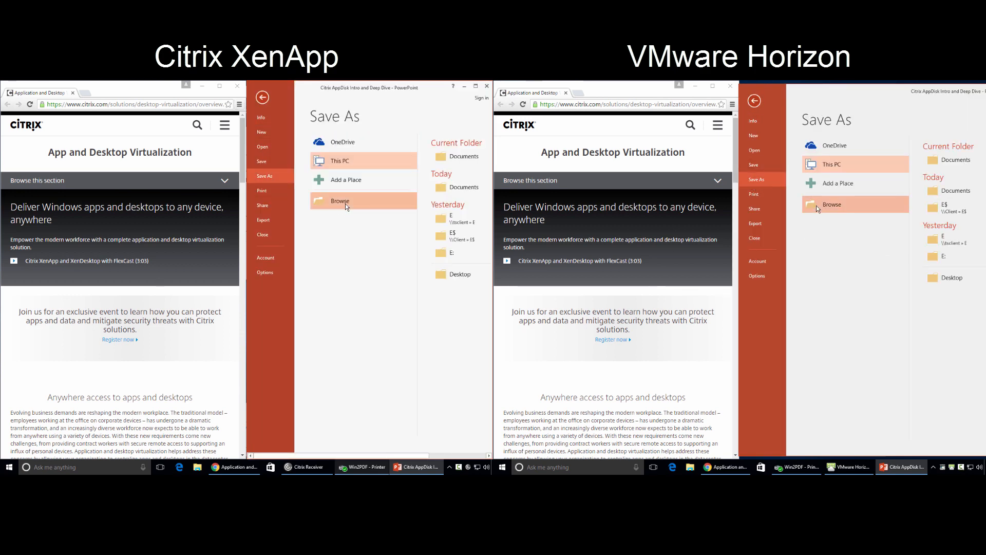
click(340, 200)
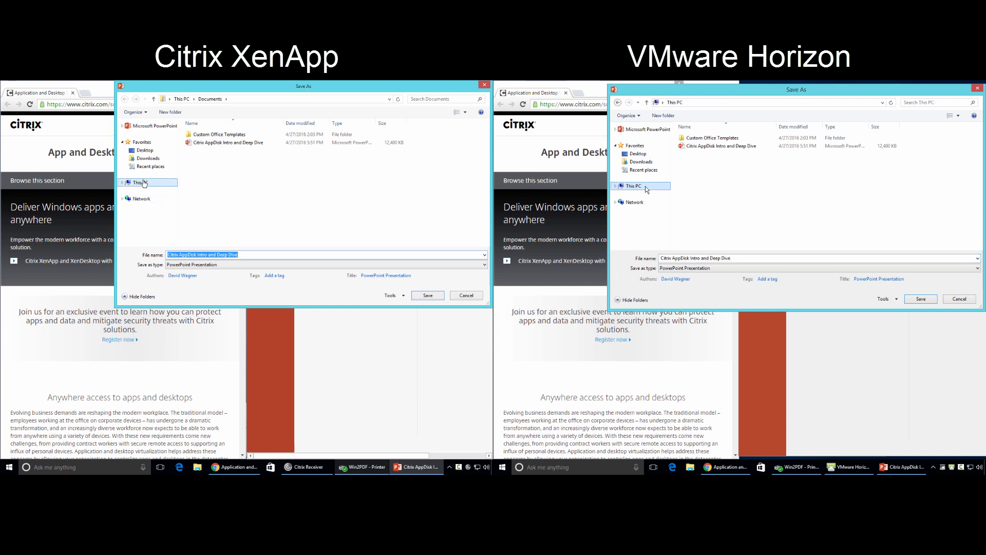
Choose Removable Disk (E:) under This PC as the save destination.
click(143, 183)
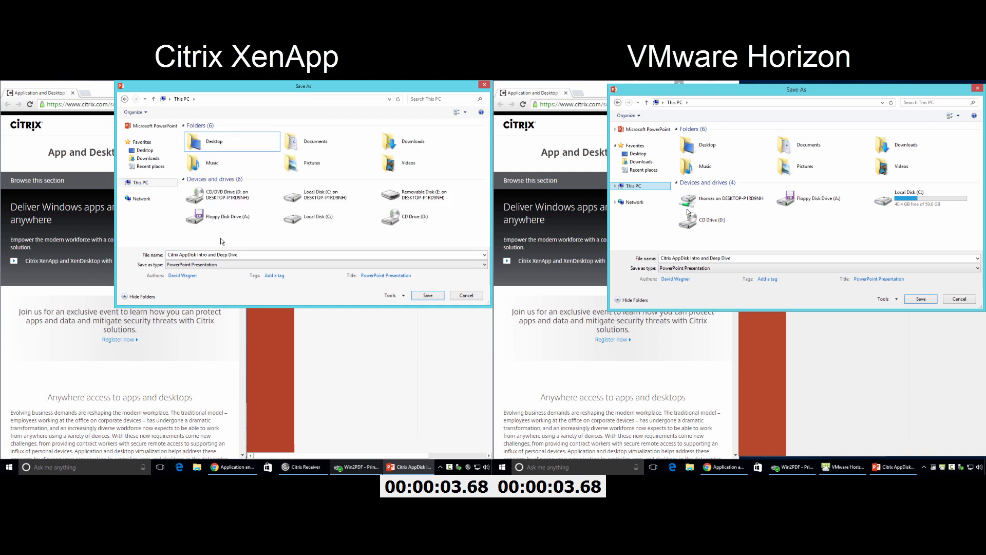
click(417, 196)
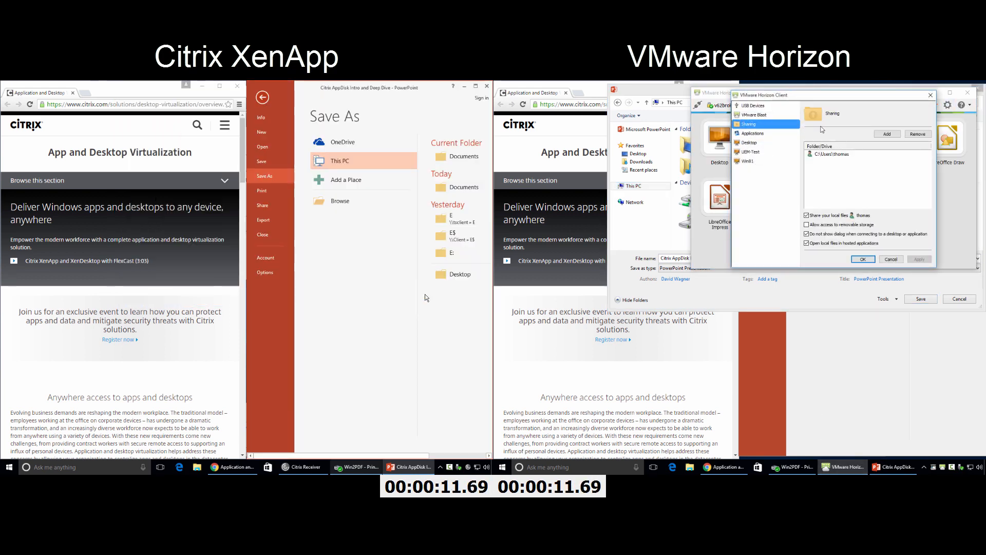
Share Removable Disk (E:) with the remote apps in Horizon Client and apply the settings.
click(887, 134)
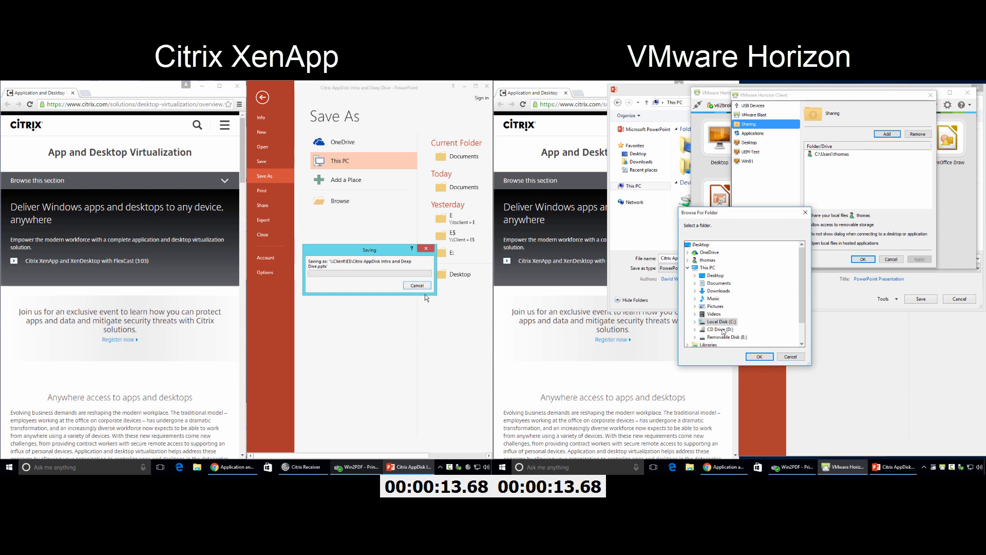
click(726, 321)
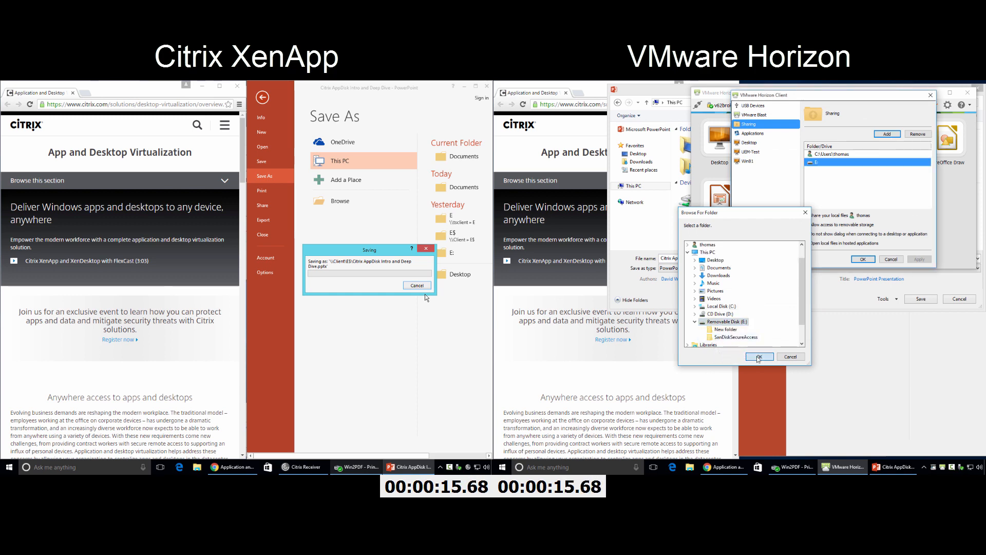
click(758, 356)
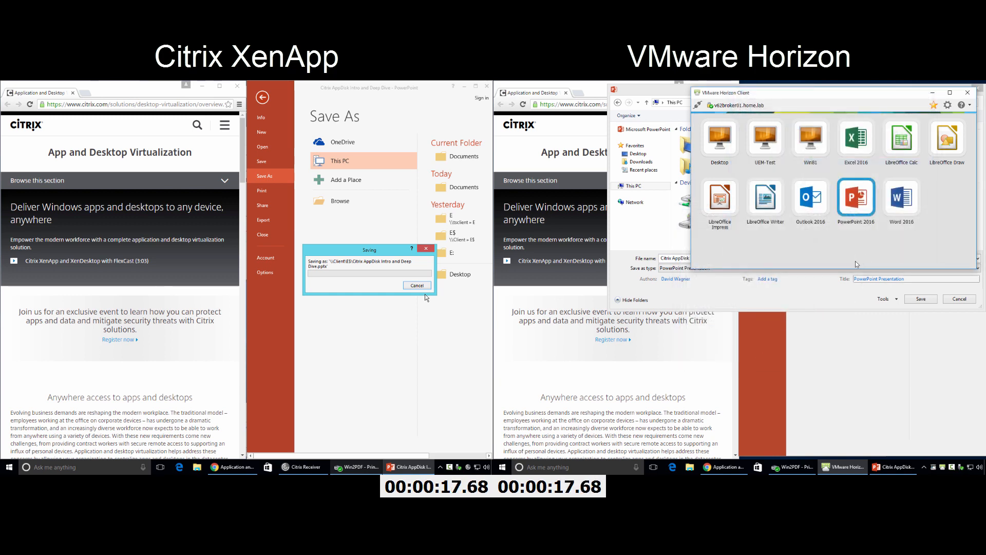